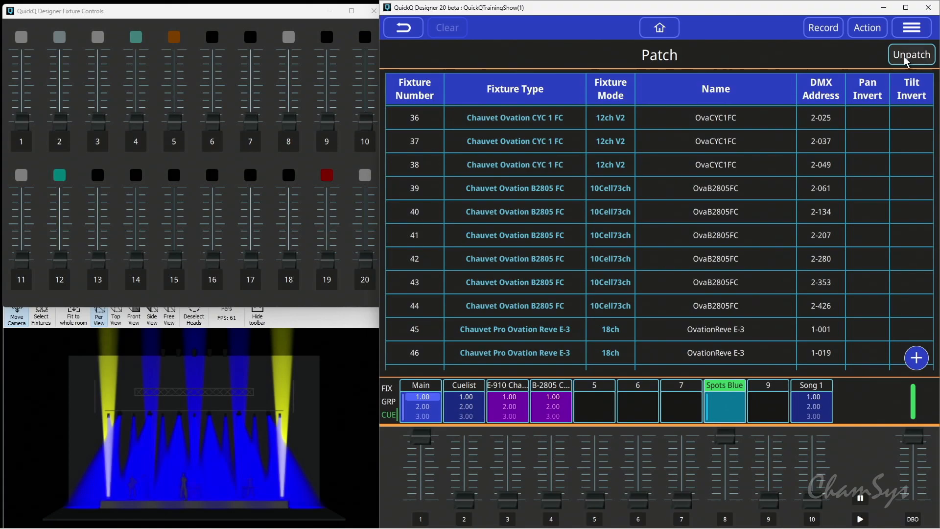
- Bring up the Unpatch prompt for choosing DMX universes 1 or 2
click(910, 54)
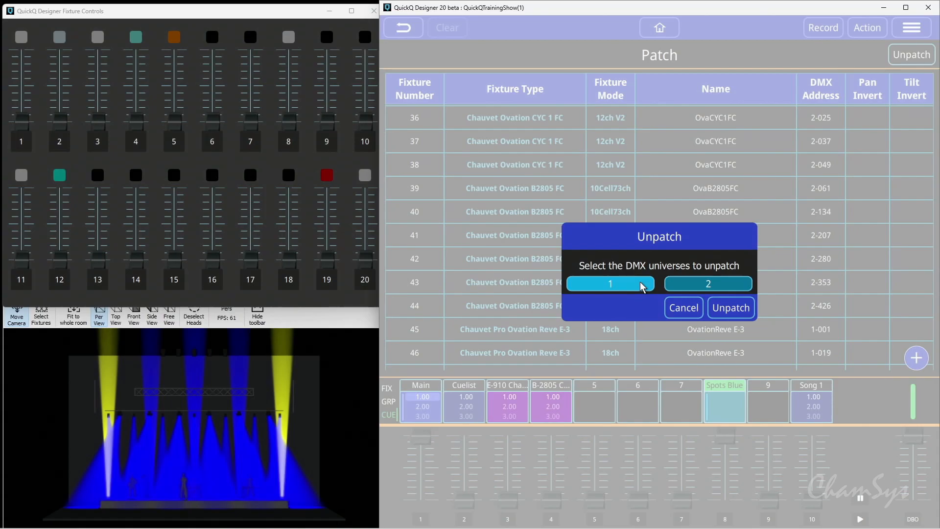
- Unpatch DMX universe 1 only, clearing addresses of Rogue R2 Washes and Colorado 1QS
click(609, 283)
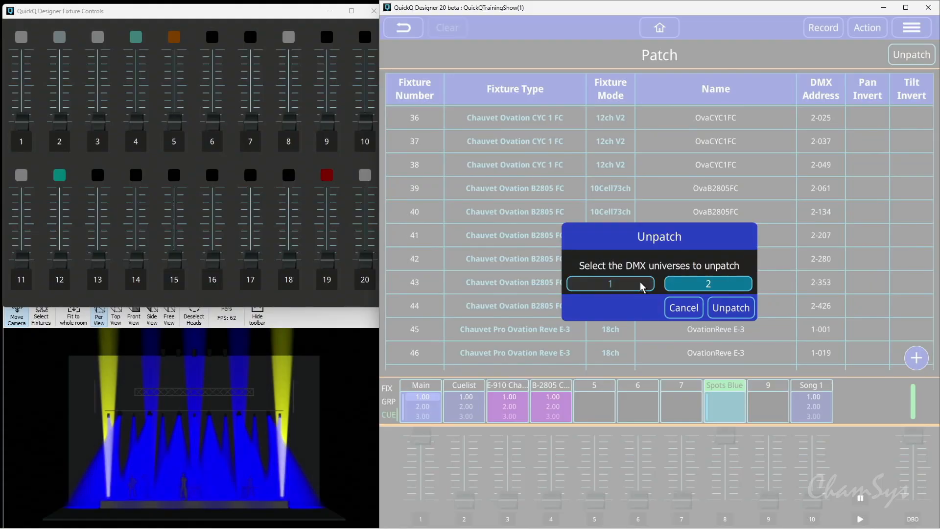
click(609, 283)
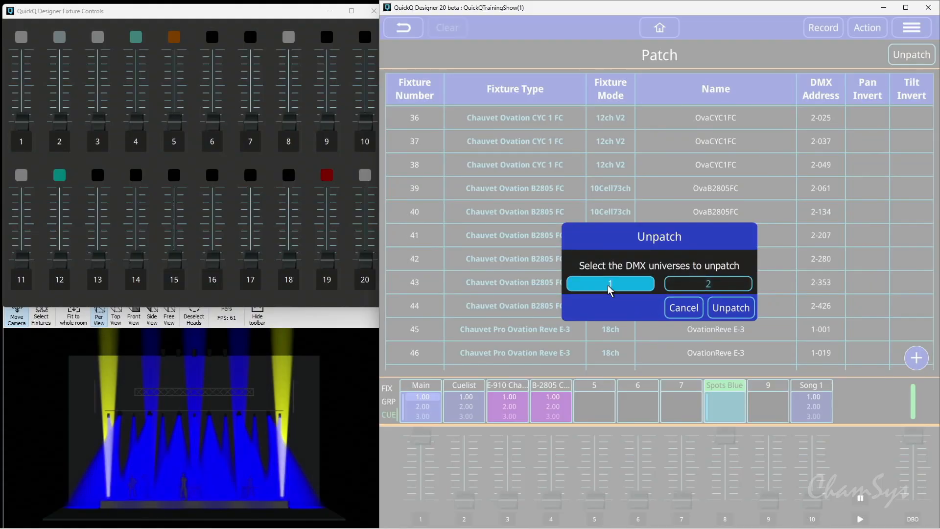
click(683, 307)
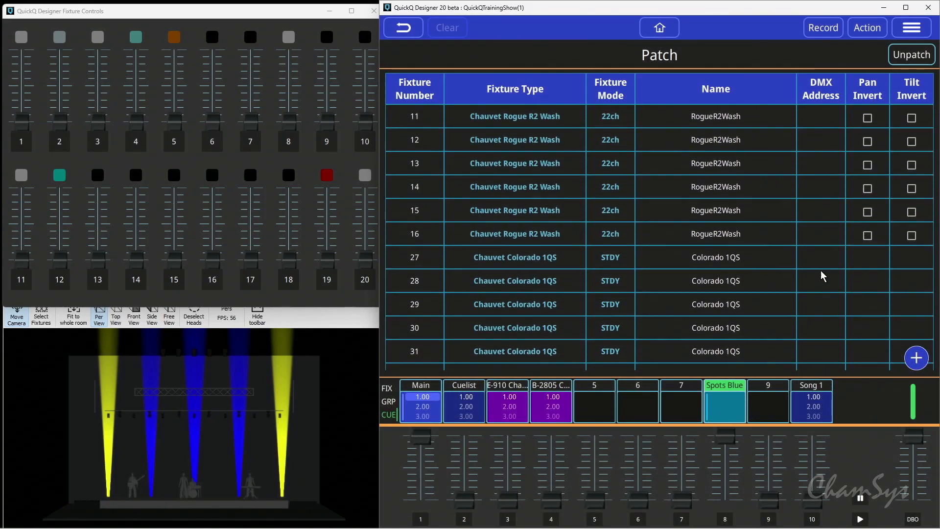
- Scroll the patch list to confirm Colorado 1QS fixtures 27–31 lost their addresses
scroll(down, 3)
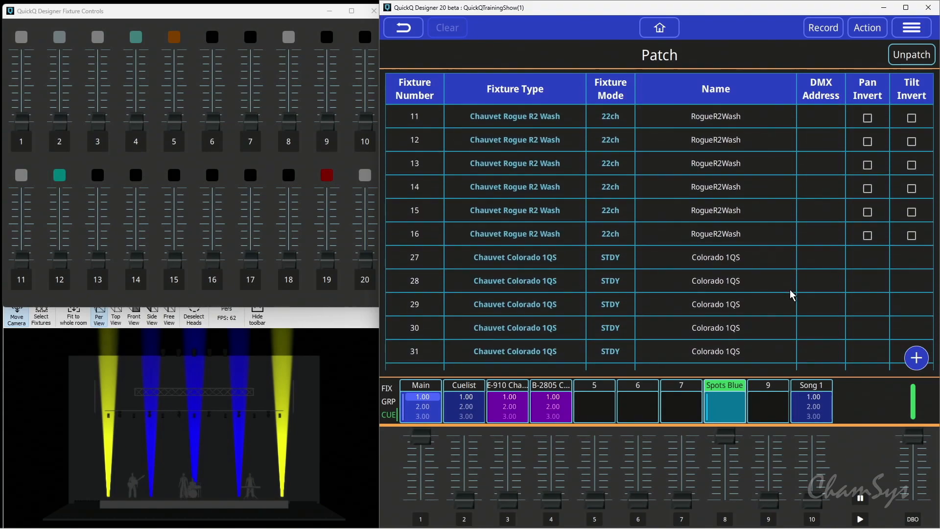
mouse_move(828, 223)
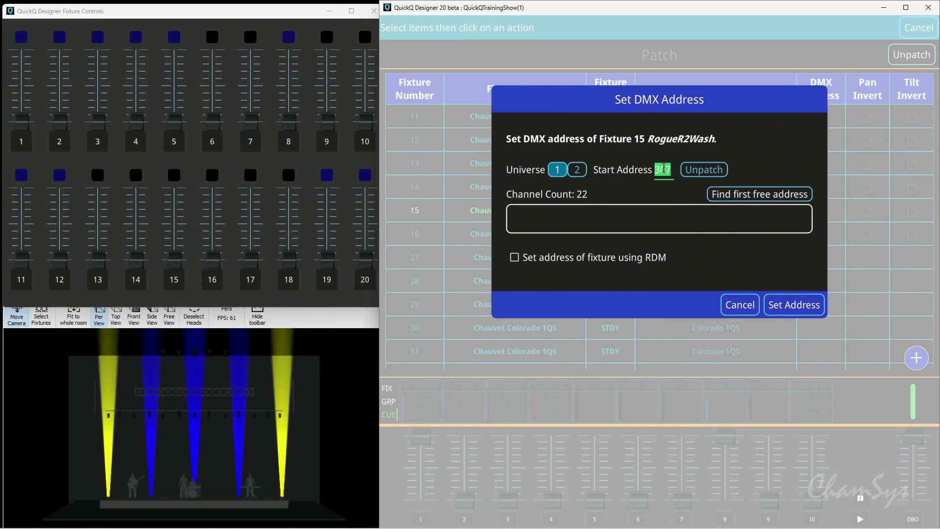
- Cancel fixture 15's Set DMX Address dialog without changes
click(793, 304)
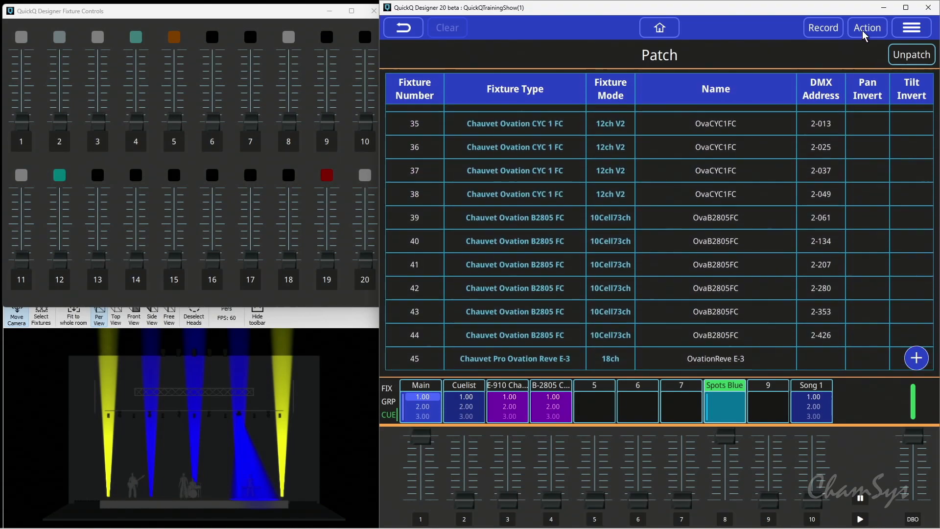
- Clear the DMX addresses of Ovation B2805 fixtures 39–42 via Repatch with Unpatch
click(866, 27)
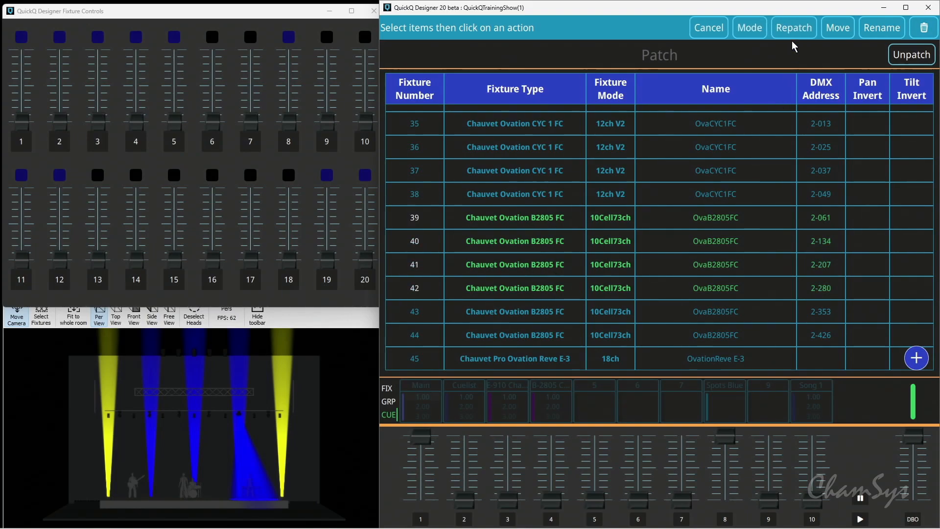
click(792, 27)
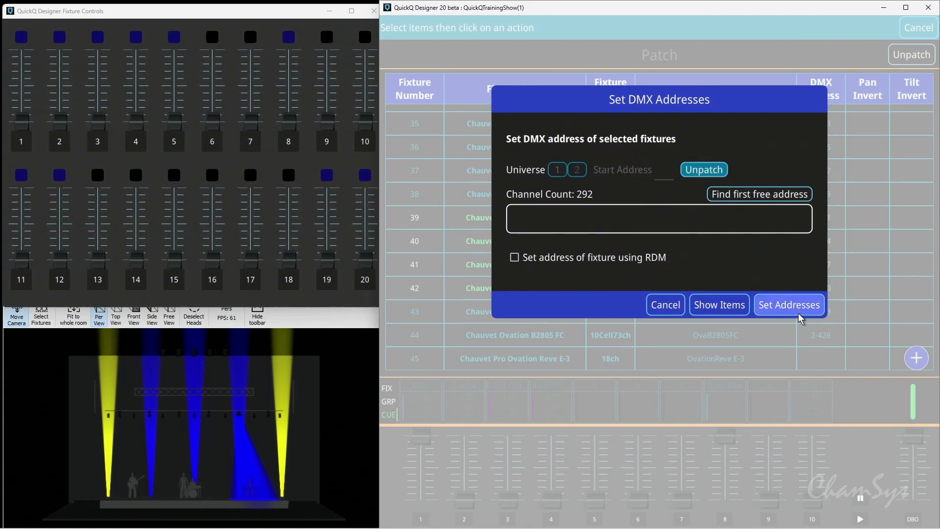
click(788, 305)
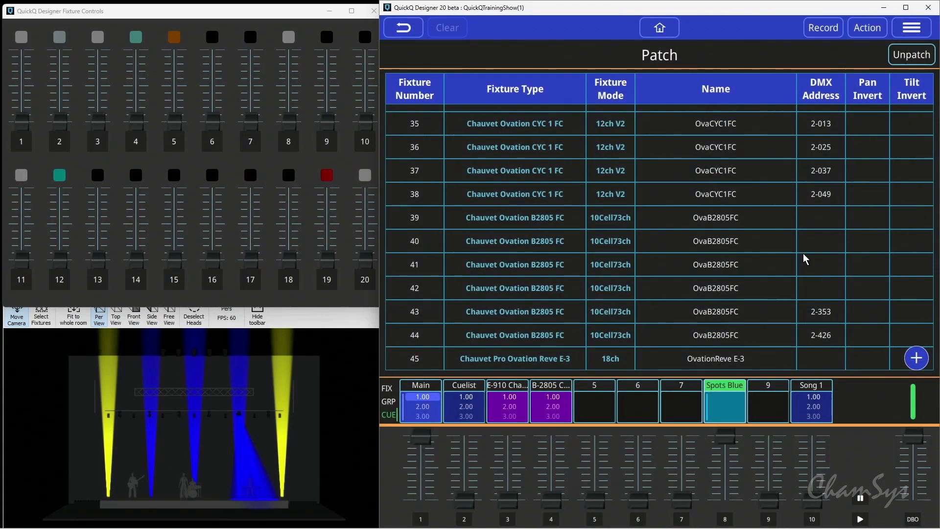